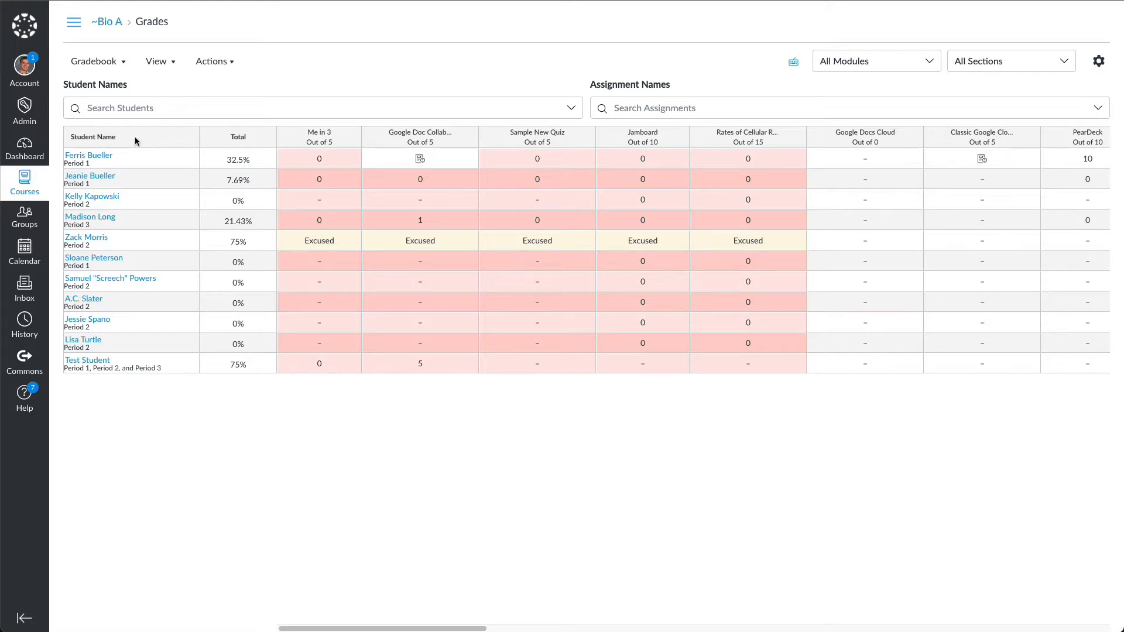
mouse_move(136, 220)
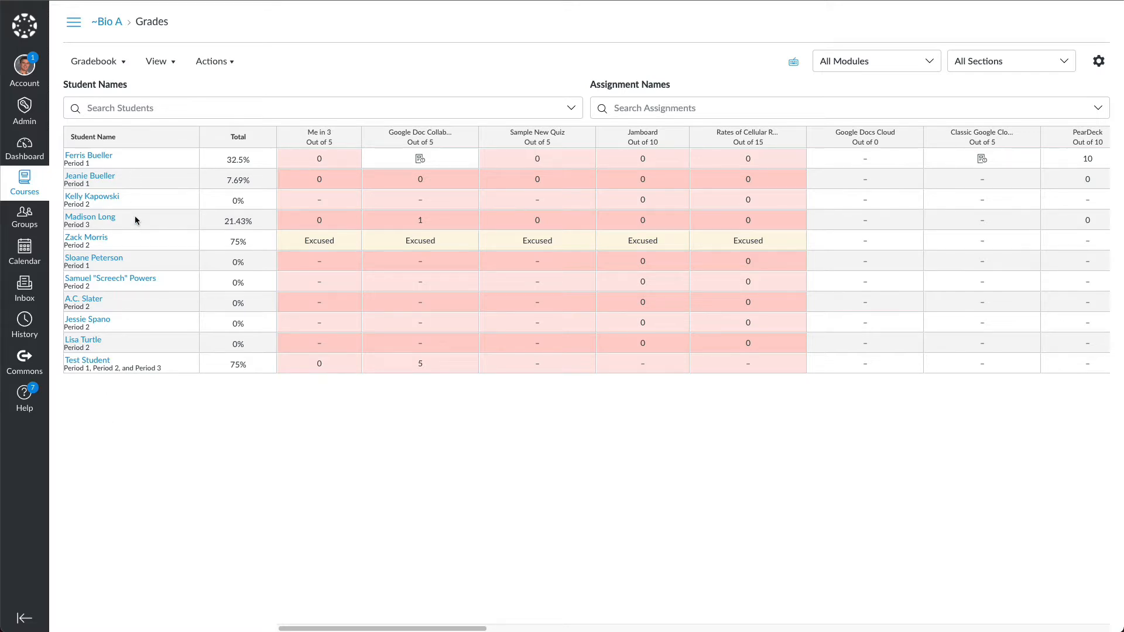
mouse_move(178, 147)
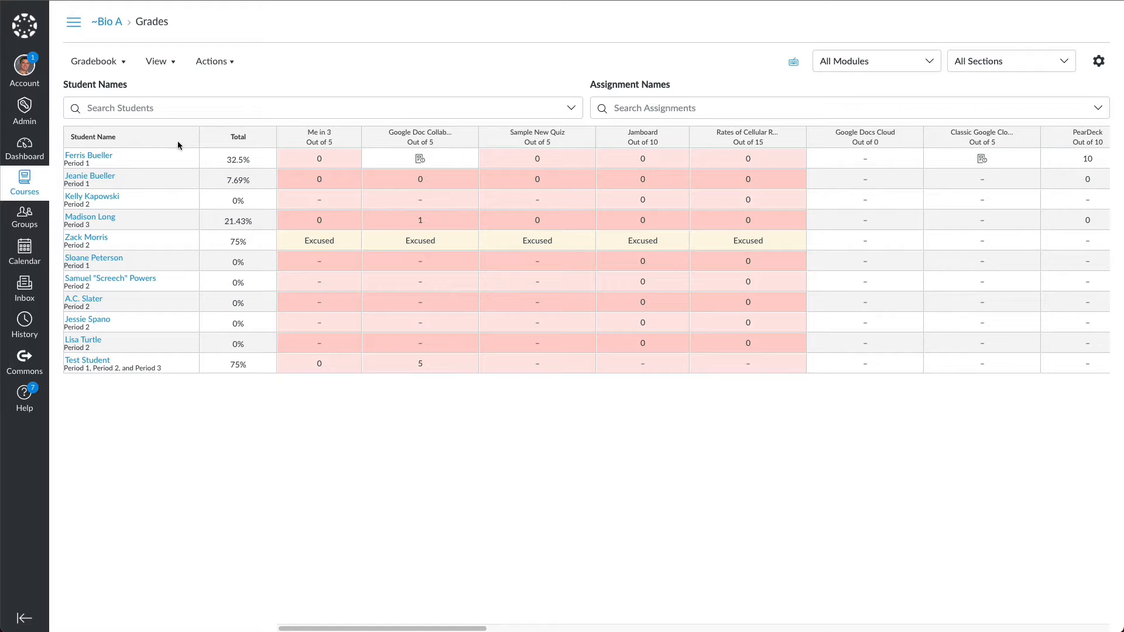
mouse_move(134, 145)
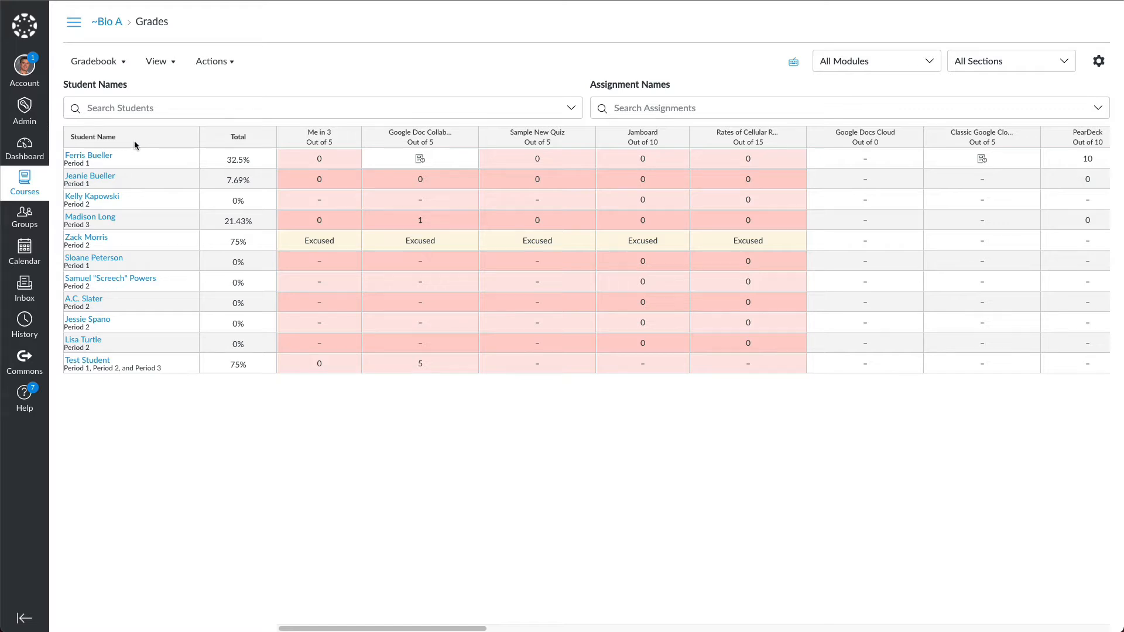
mouse_move(140, 137)
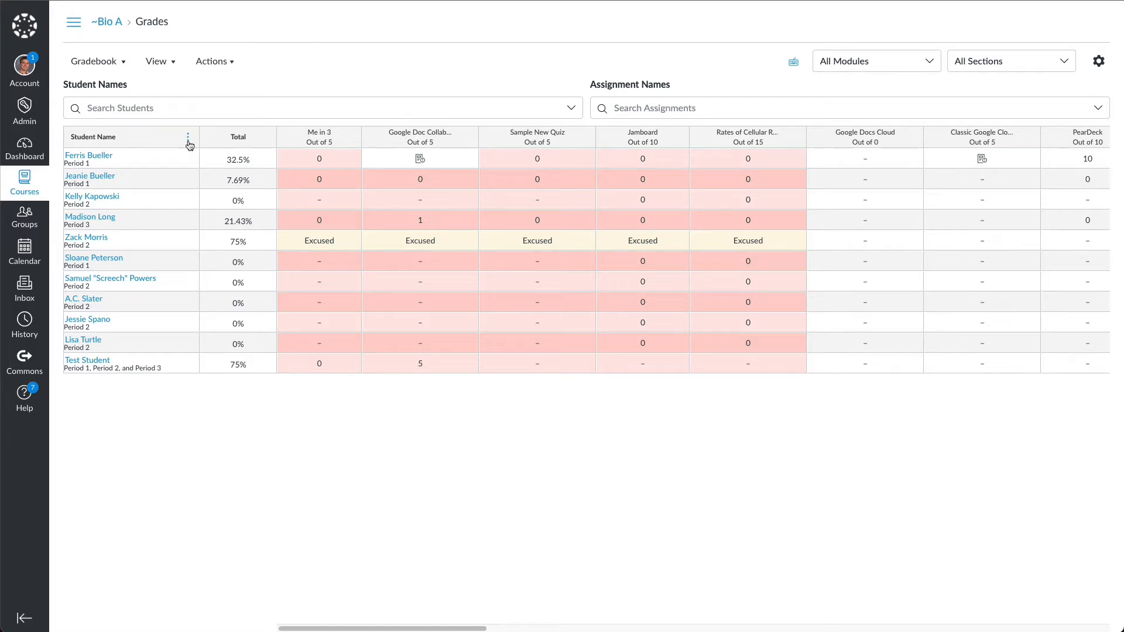
Step: Show concluded enrollments via the Student Name column's Show menu
left_click(188, 137)
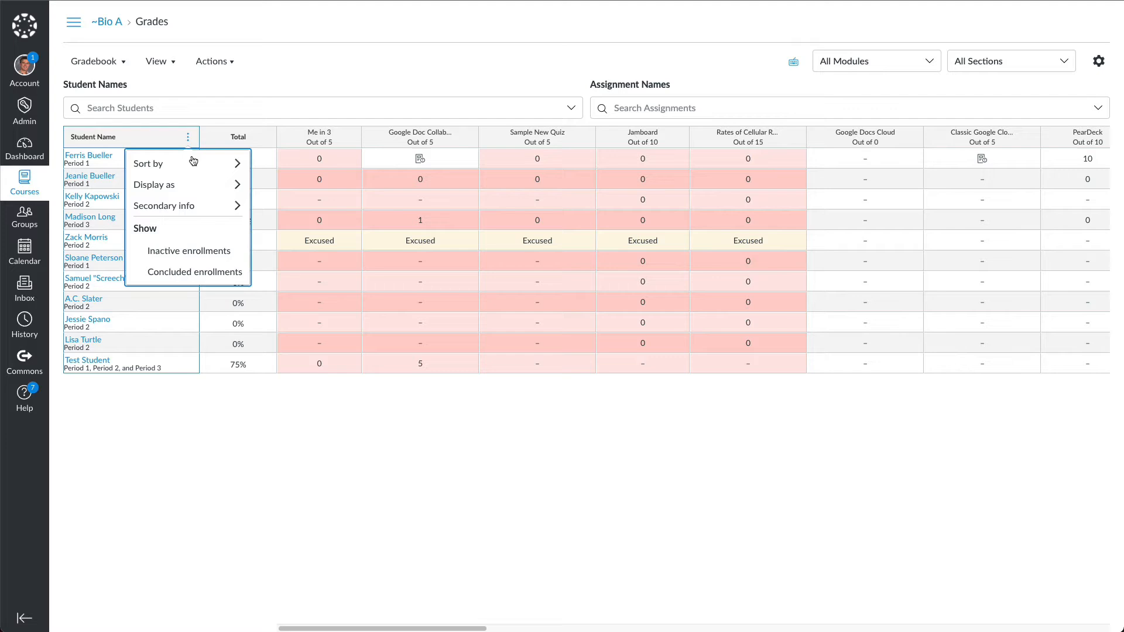
mouse_move(187, 272)
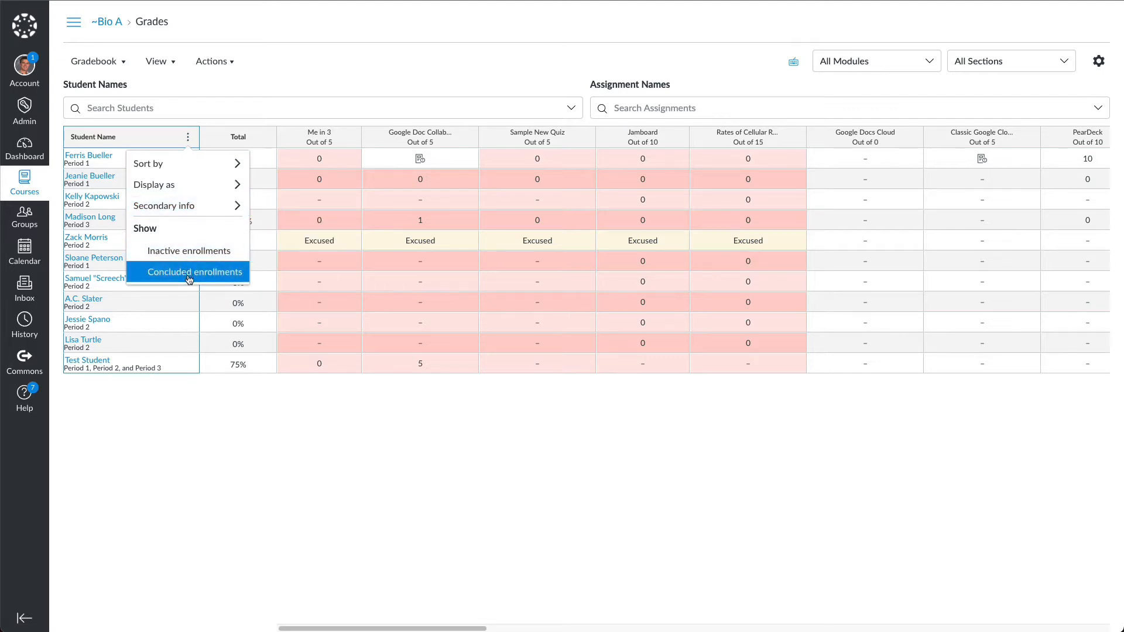
left_click(195, 271)
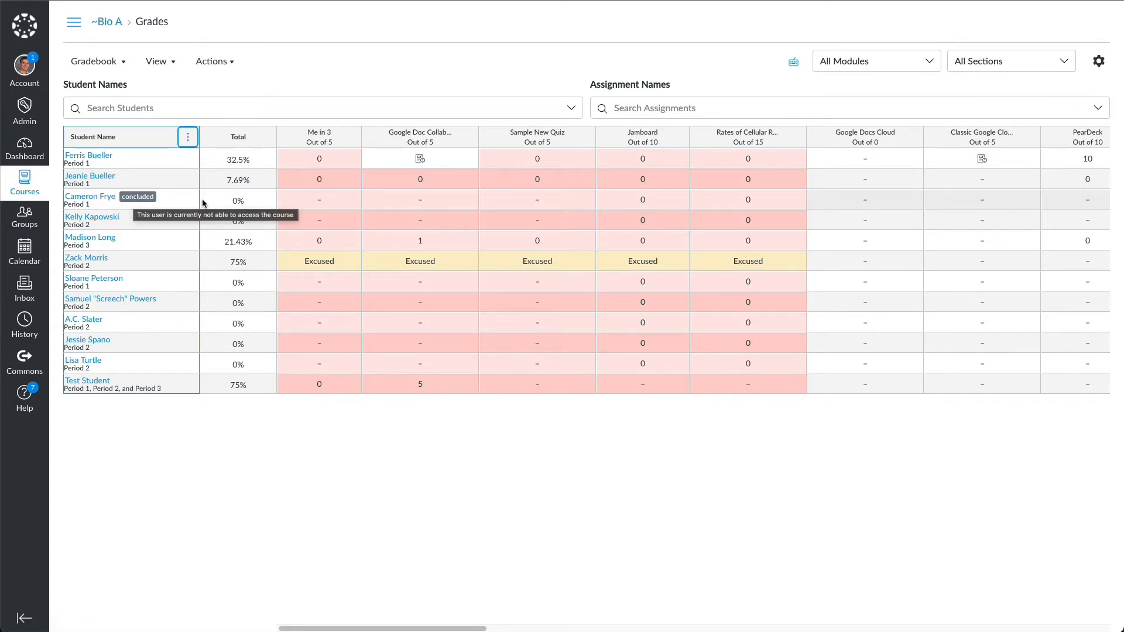
mouse_move(297, 204)
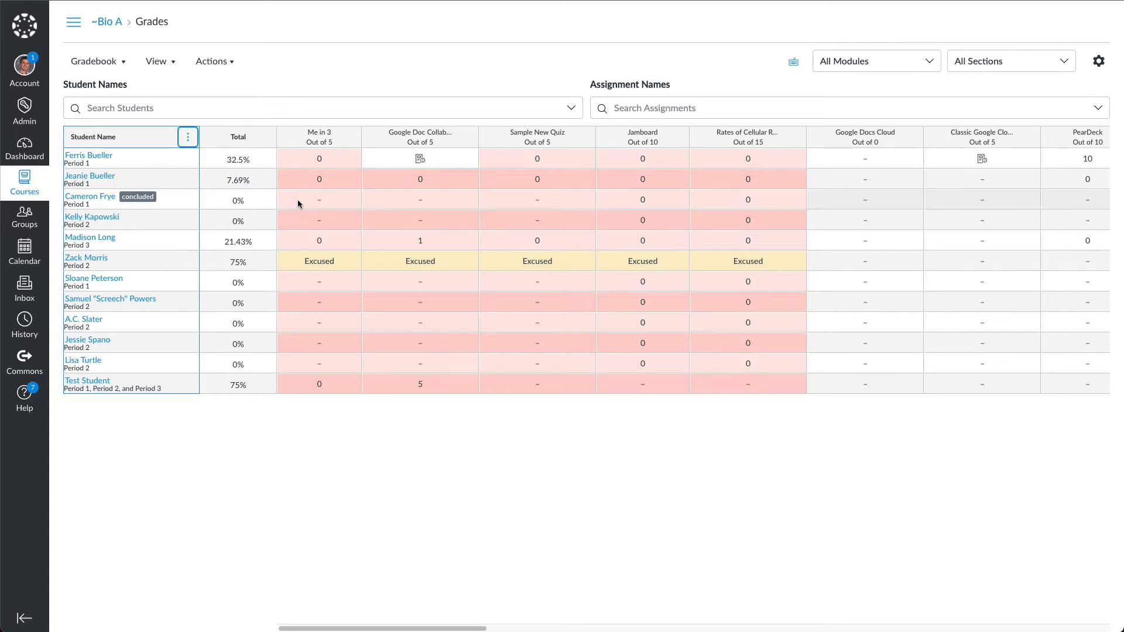
mouse_move(320, 208)
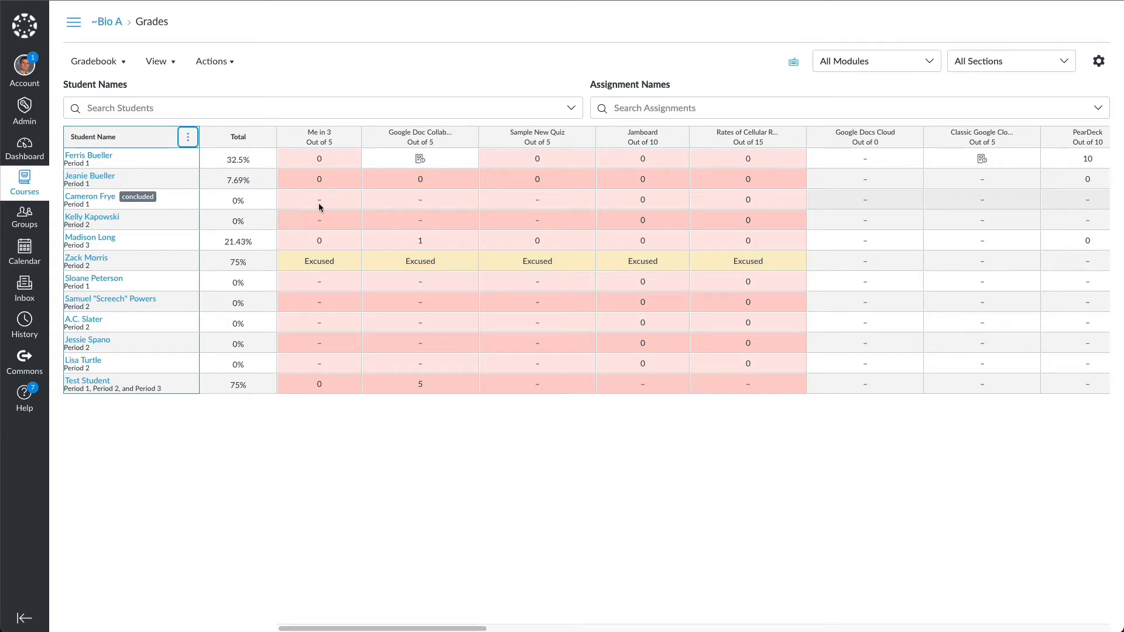
Step: Open the concluded student's tray (0%, 6 missing) and go to their course profile
left_click(319, 199)
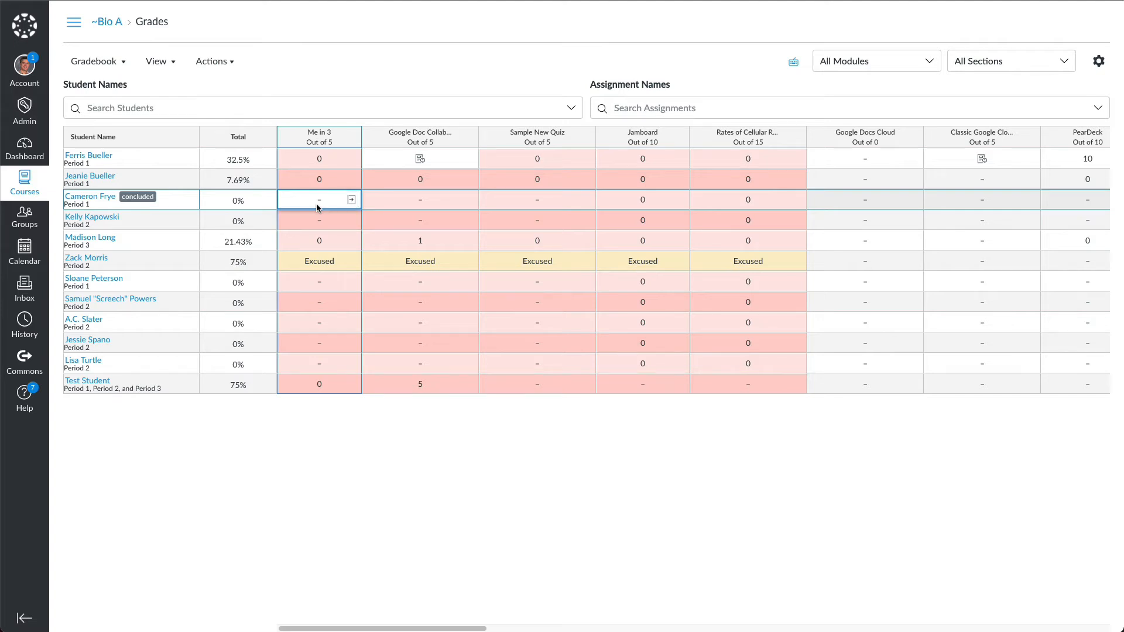
mouse_move(90, 196)
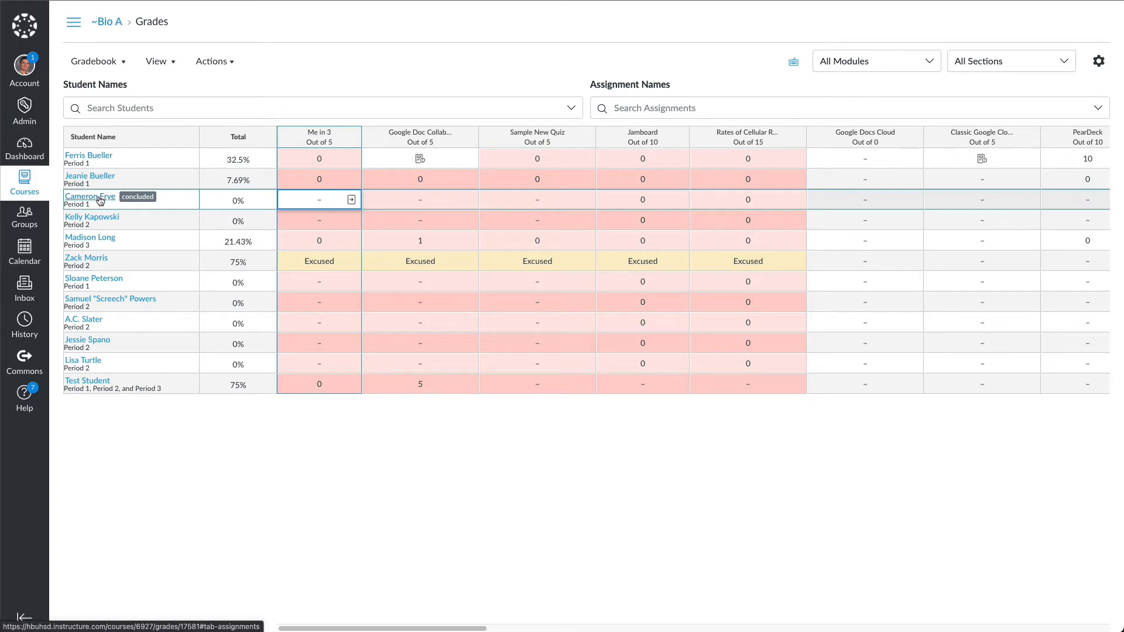
mouse_move(97, 202)
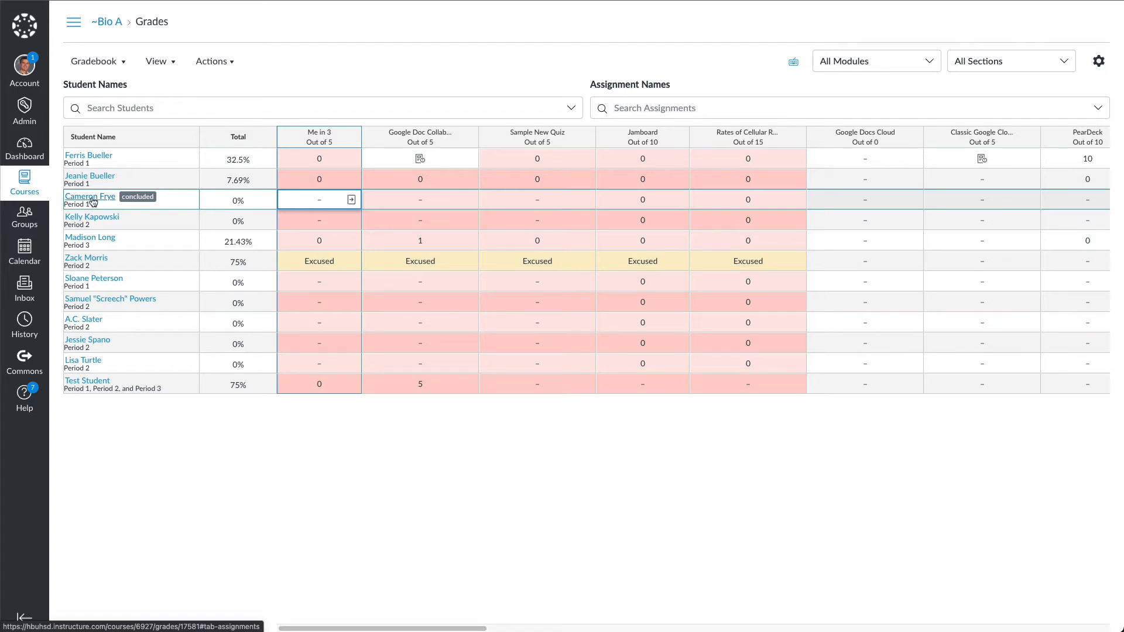
left_click(90, 195)
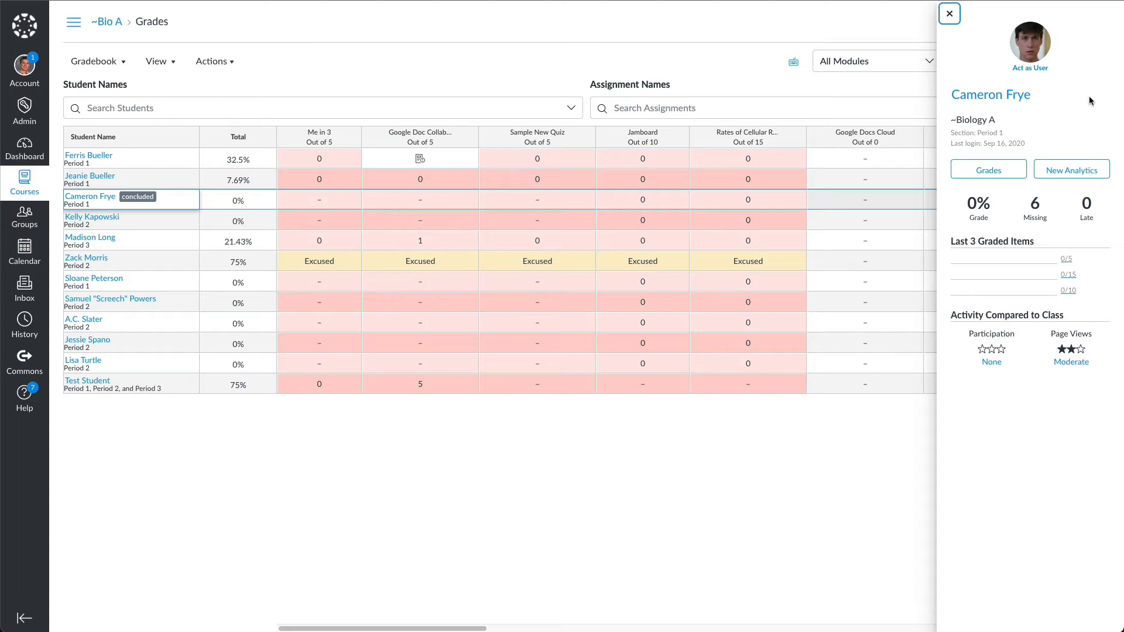
mouse_move(990, 94)
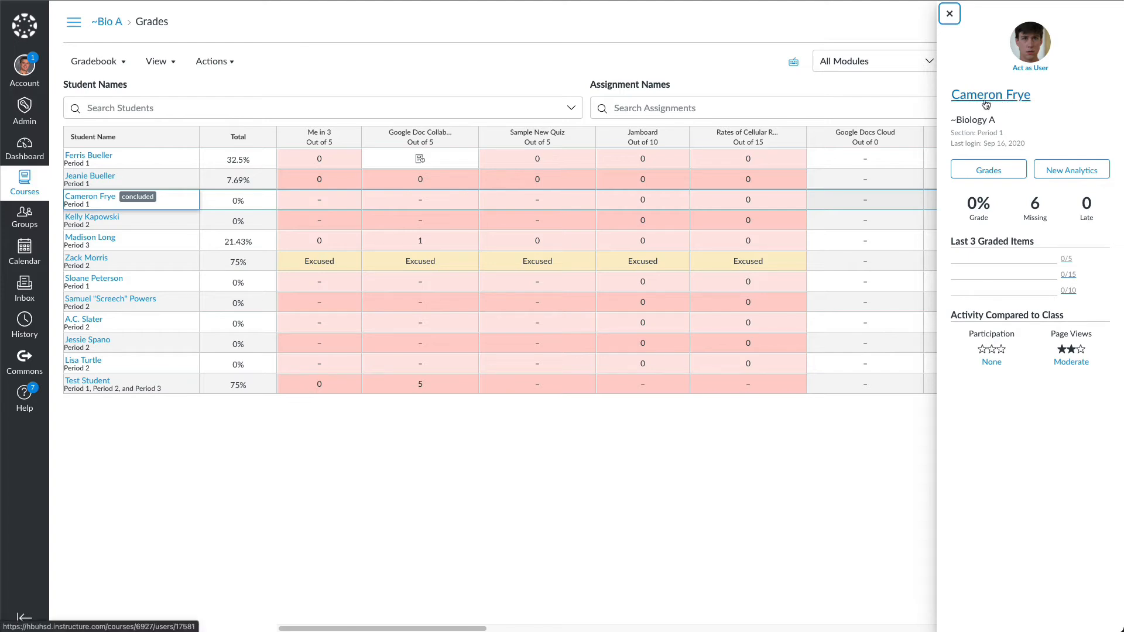
left_click(992, 93)
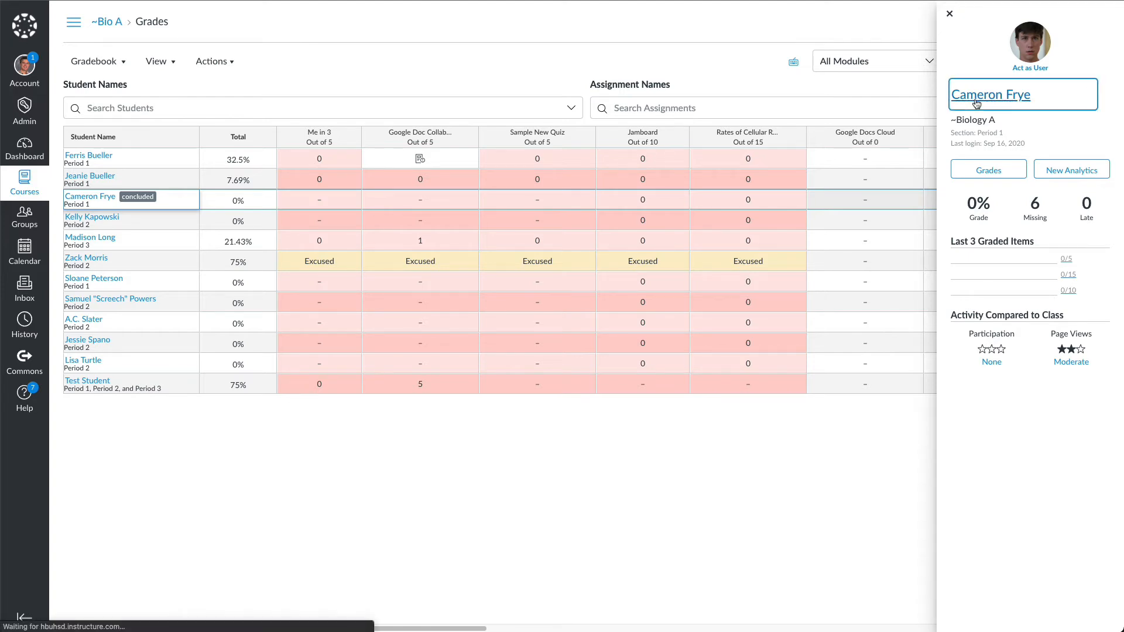
Step: Restore Cameron Frye's Period 1 enrollment from the Membership(s) section, making it active
left_click(991, 94)
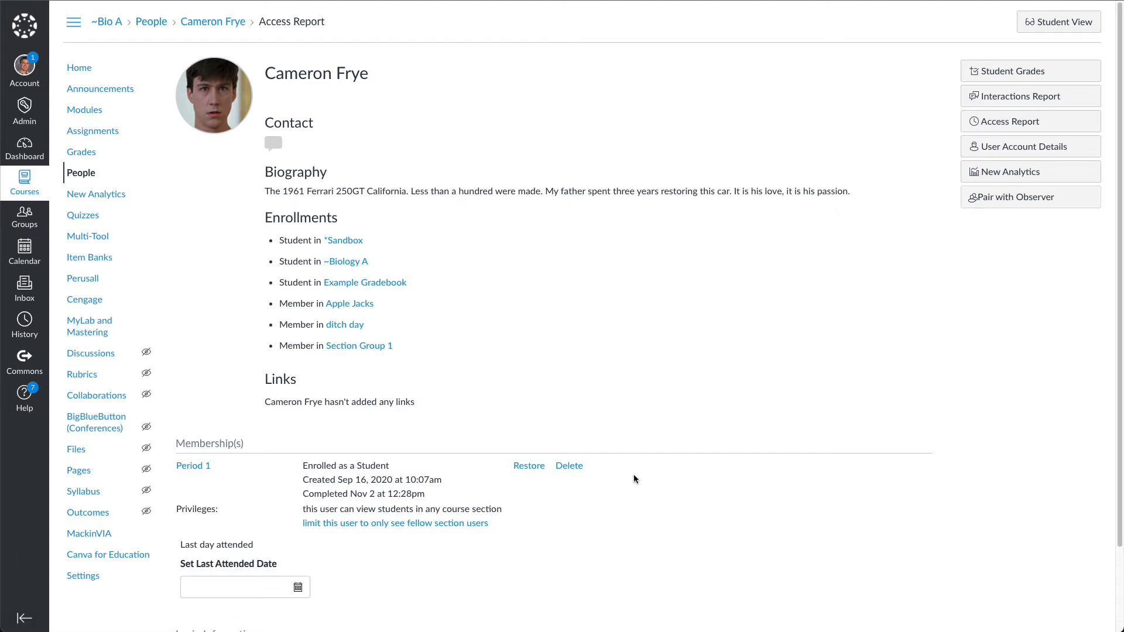
mouse_move(521, 292)
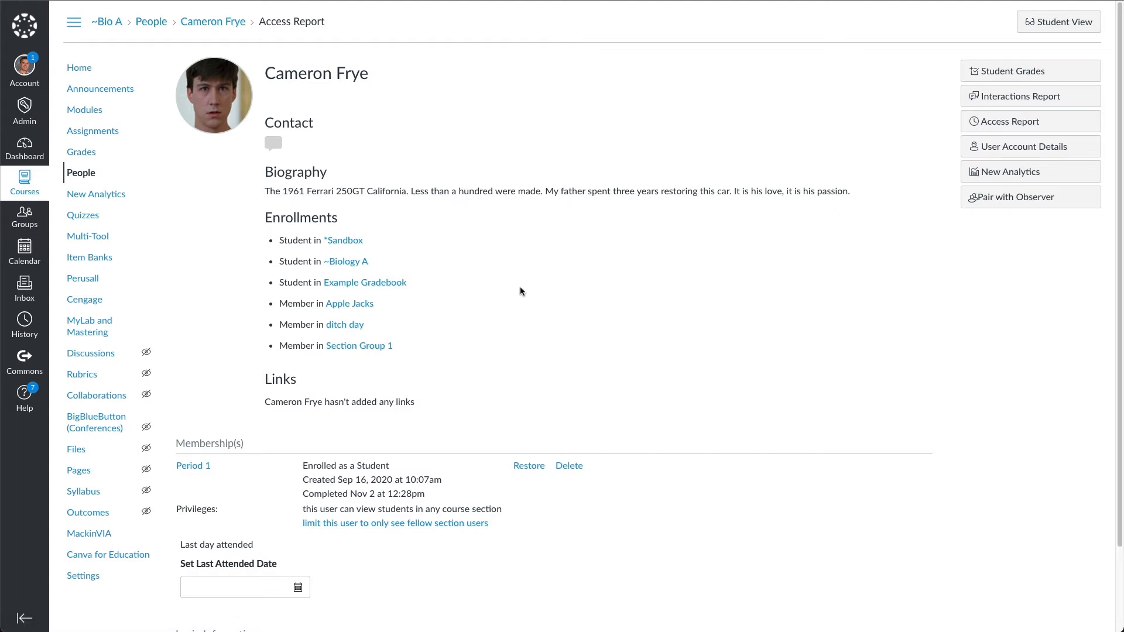
mouse_move(506, 448)
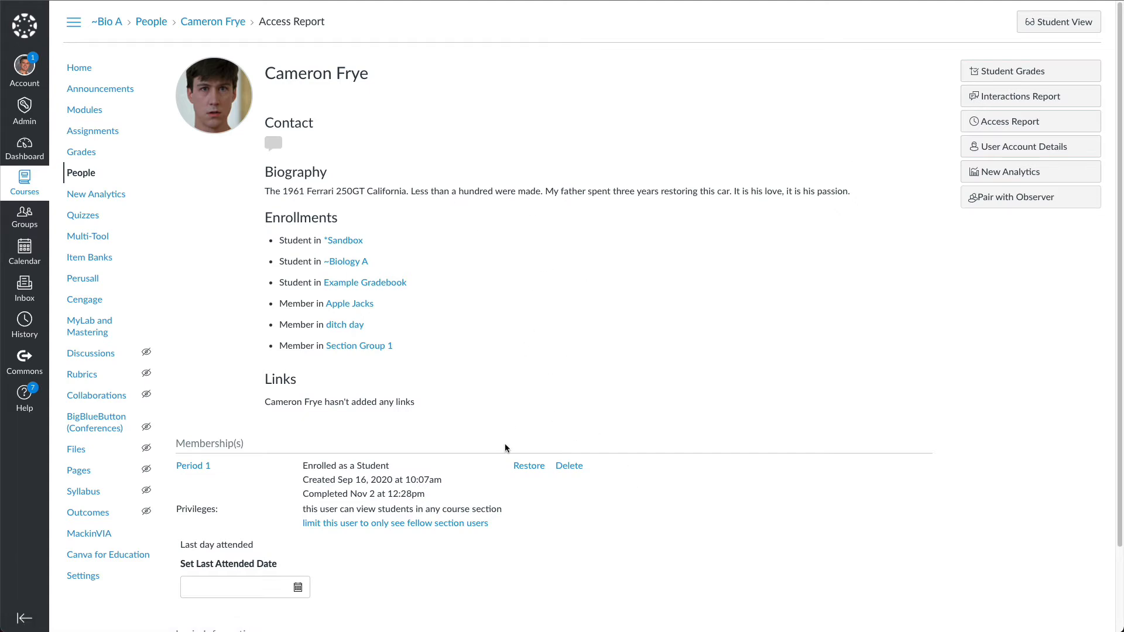
mouse_move(193, 465)
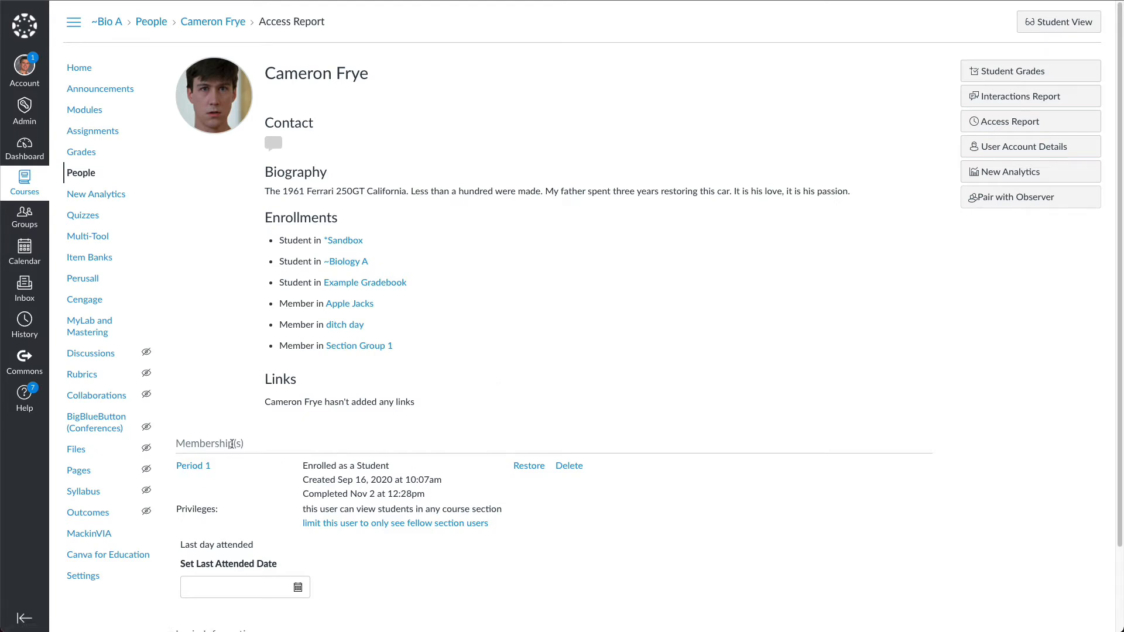
scroll("down", 3)
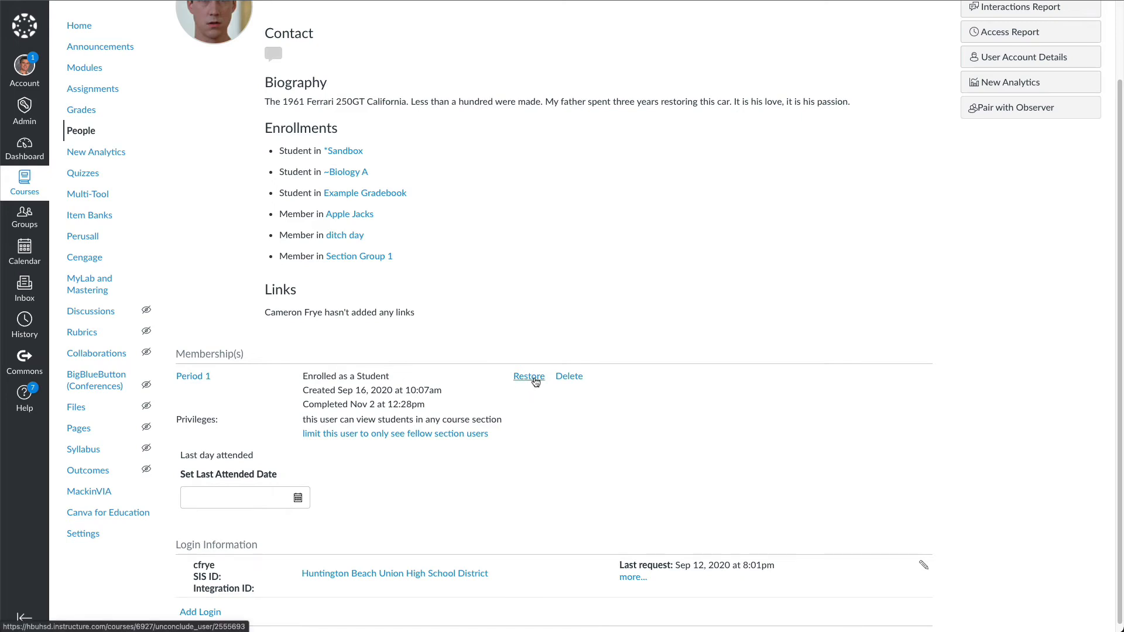
left_click(528, 376)
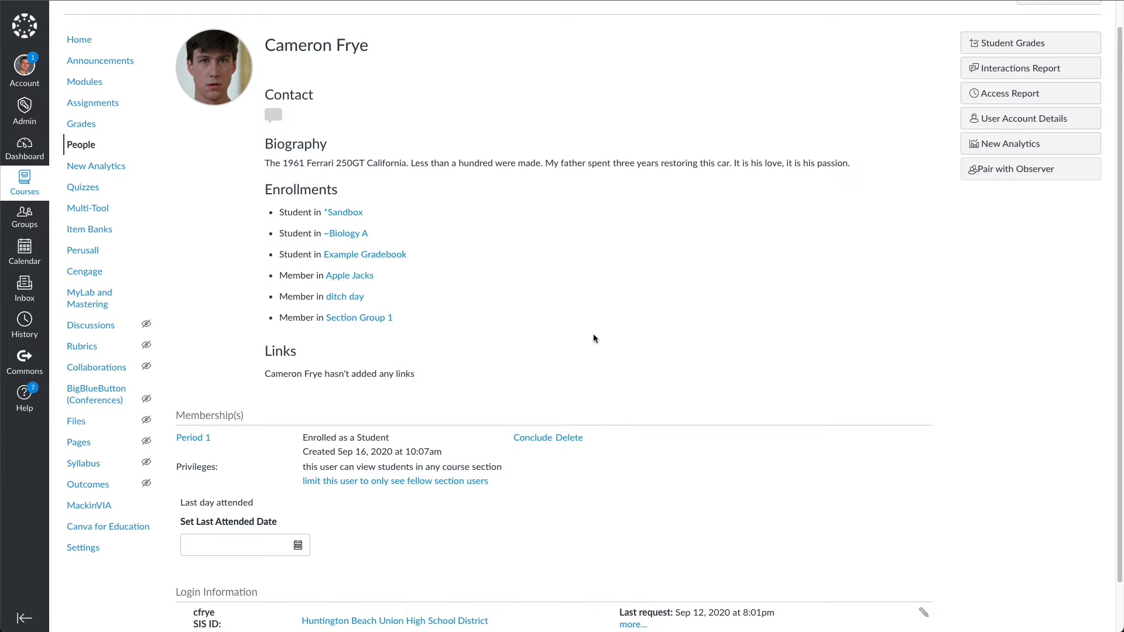
left_click(81, 123)
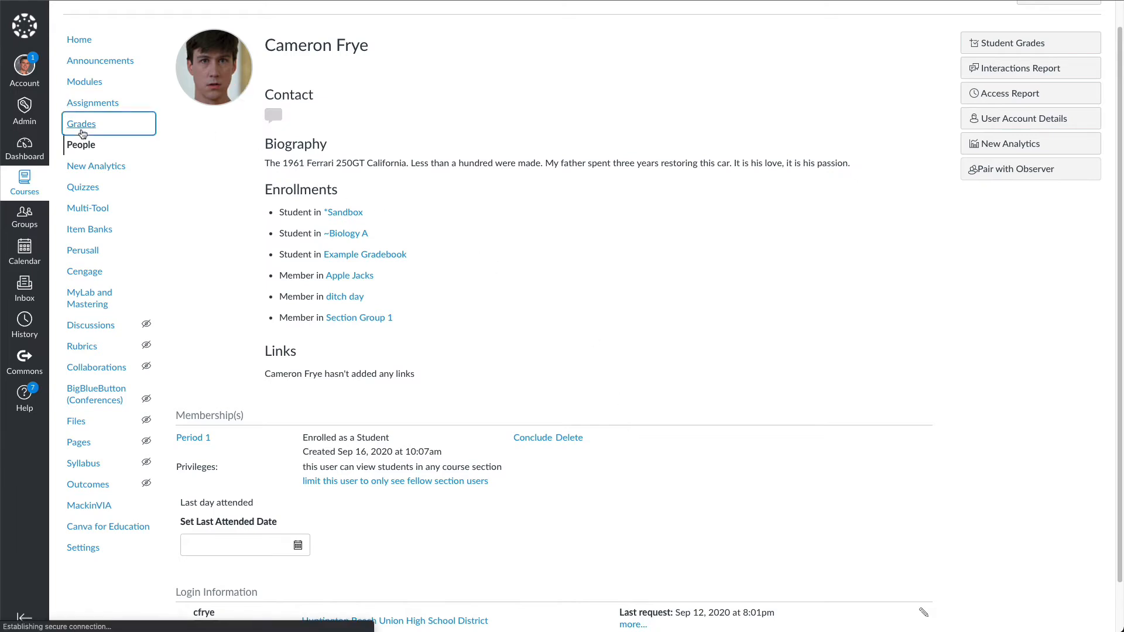
Step: Enter 5/5 for Cameron Frye on Google Doc Collab, bringing his total to 25%
left_click(81, 123)
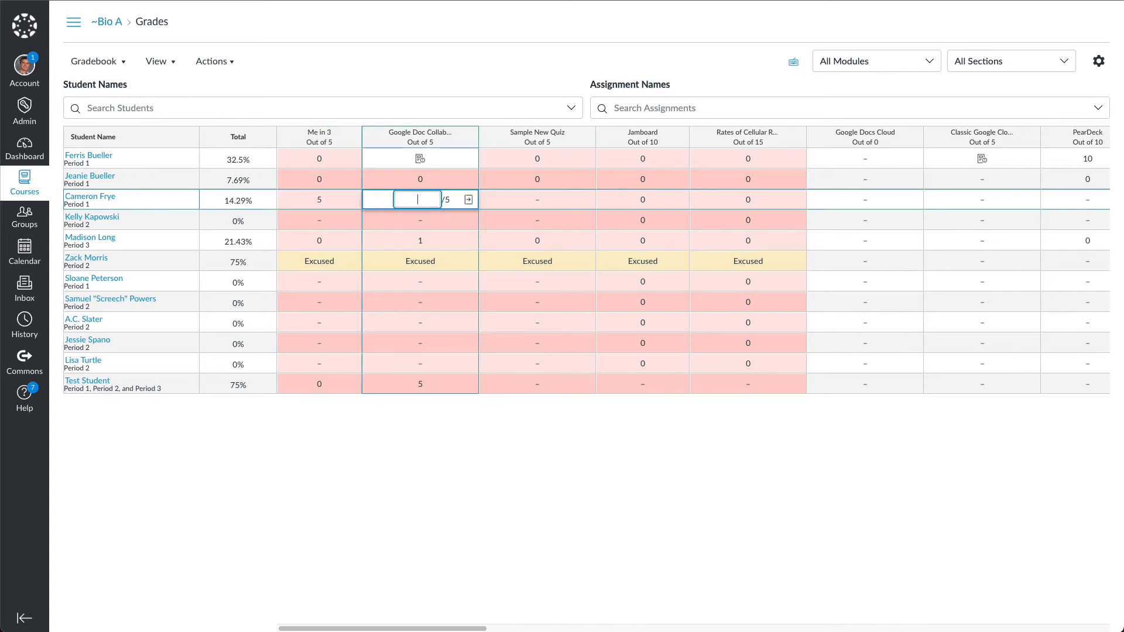
type("5")
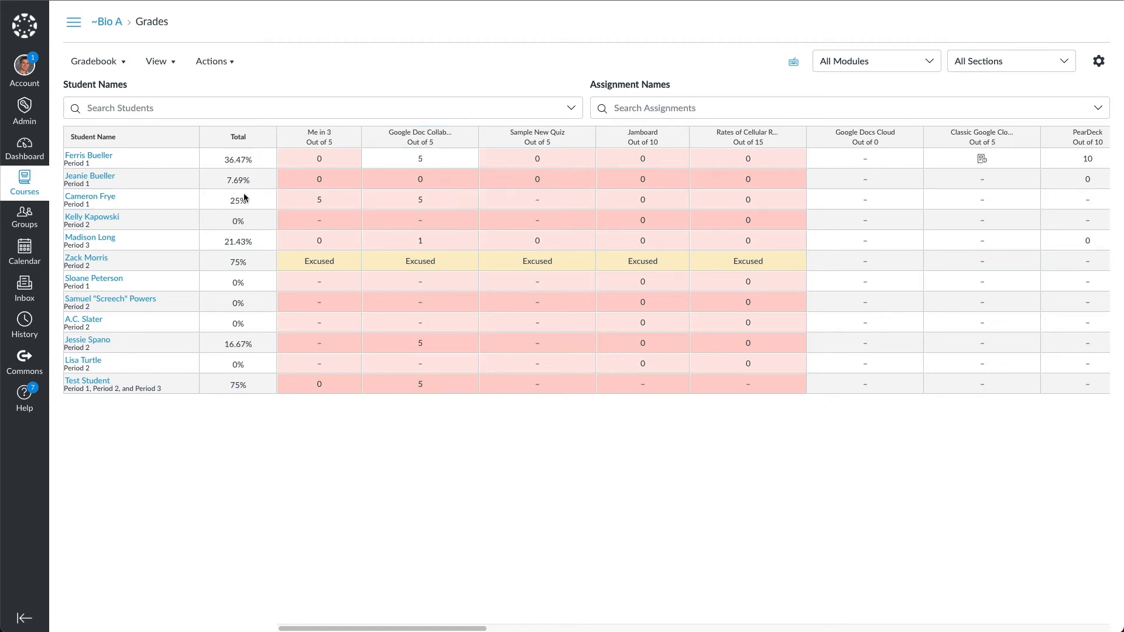
mouse_move(142, 213)
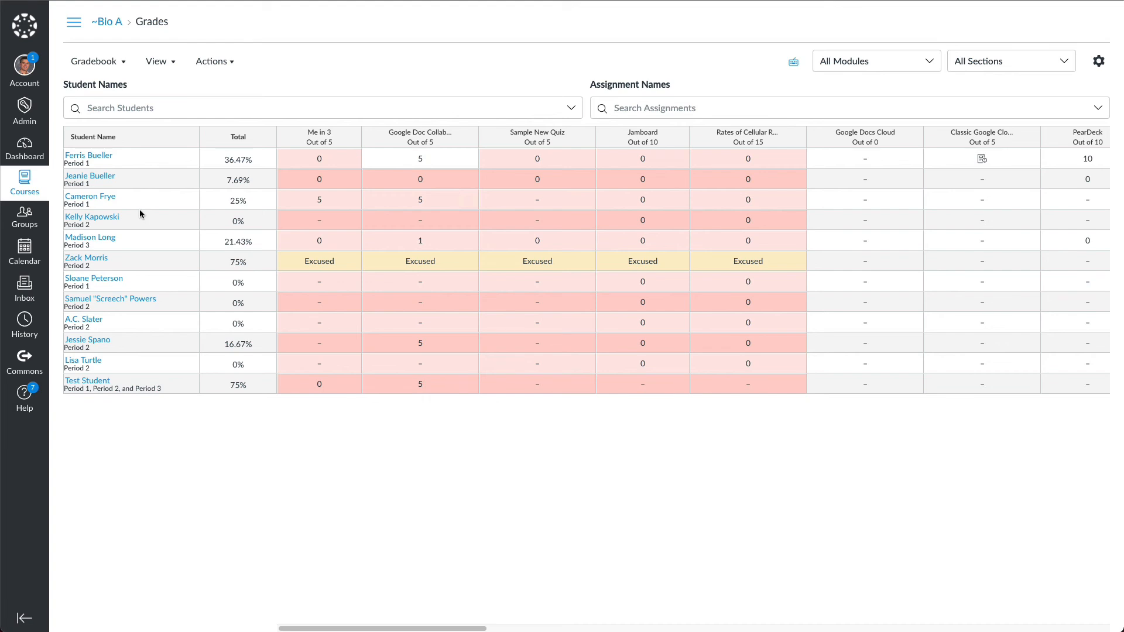
mouse_move(148, 261)
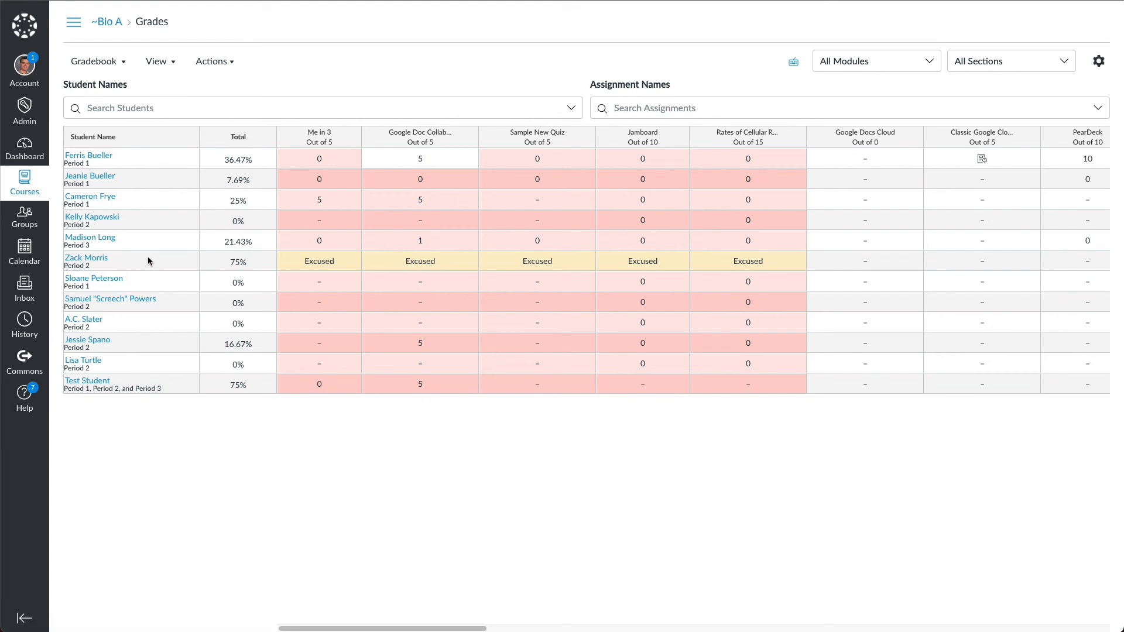
mouse_move(214, 217)
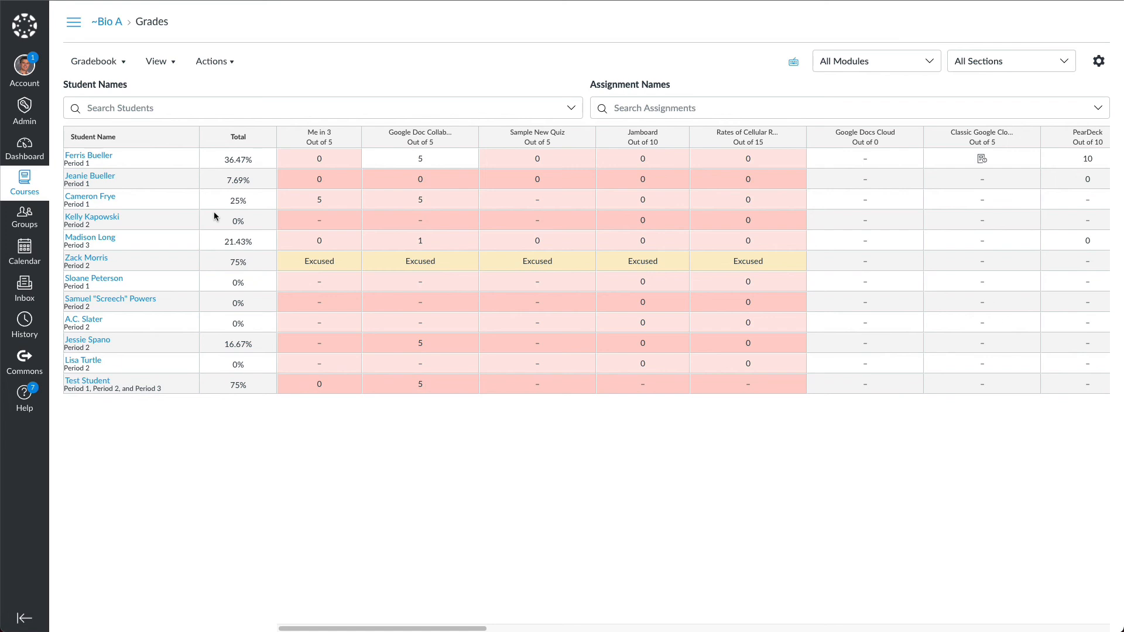
mouse_move(209, 204)
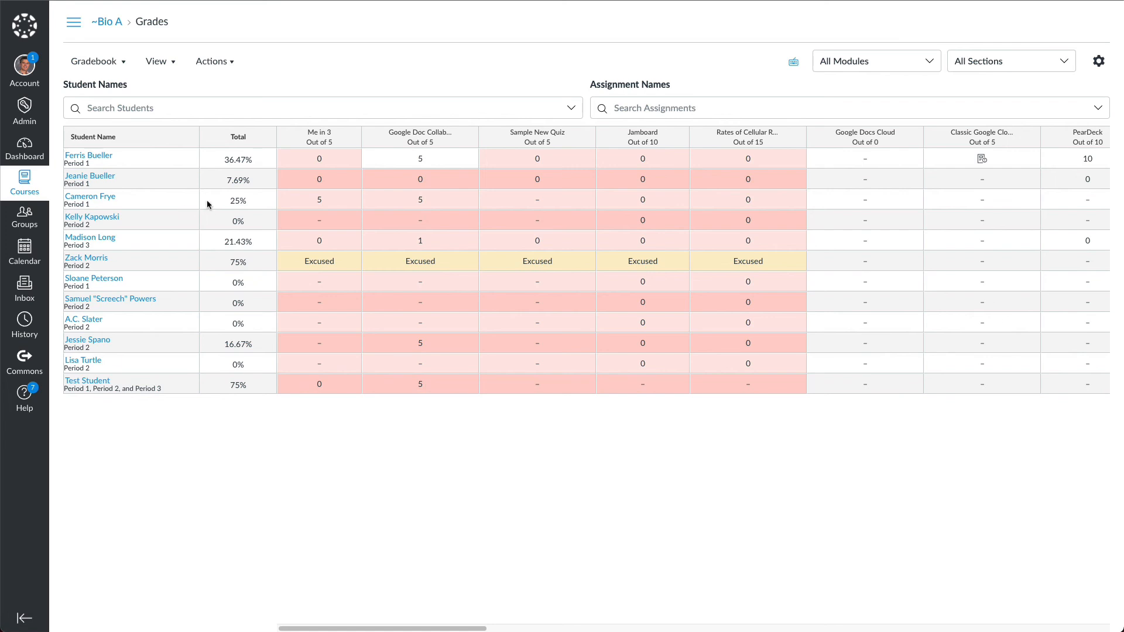
mouse_move(202, 202)
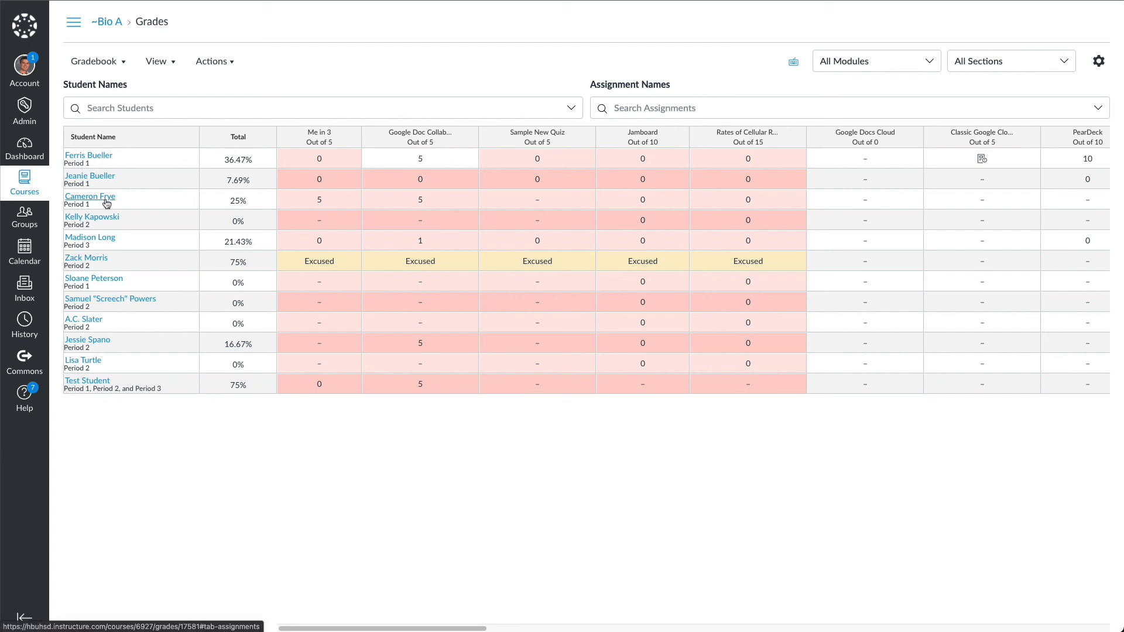
Step: Return to Cameron Frye's course profile page via his gradebook student tray
left_click(90, 197)
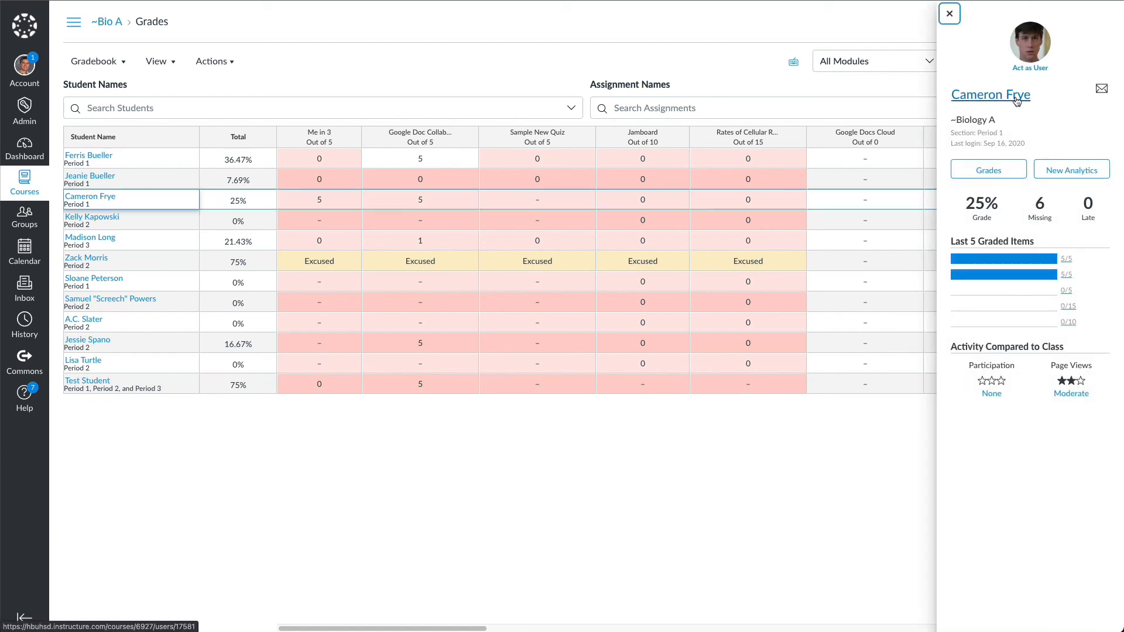
left_click(990, 94)
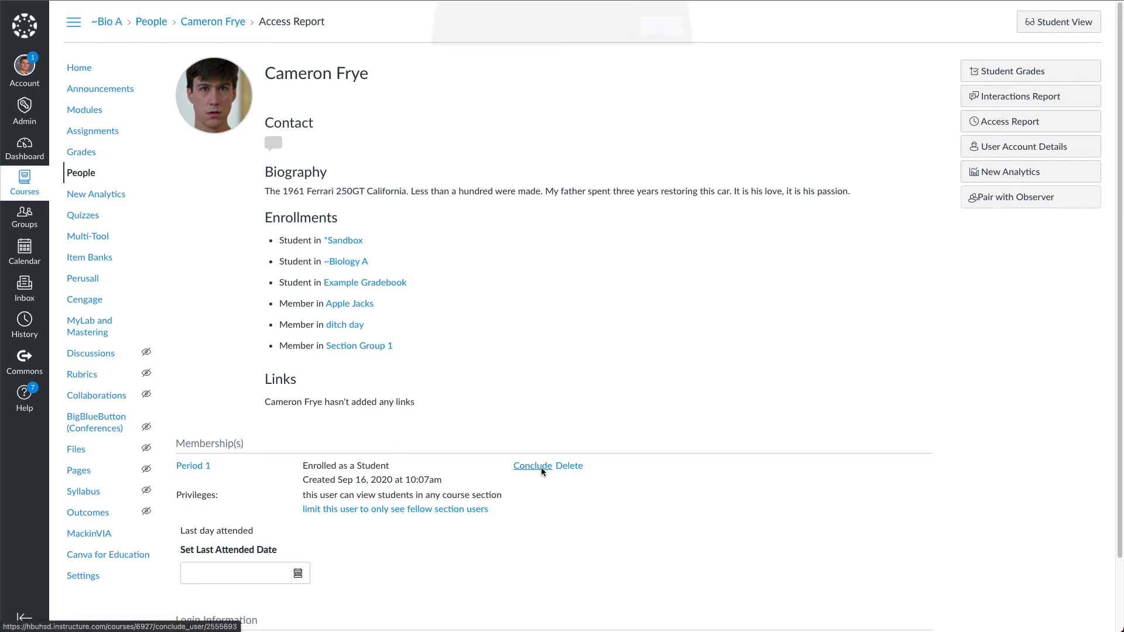
Step: Conclude Cameron Frye's Period 1 enrollment again, marked completed Nov 2
left_click(532, 465)
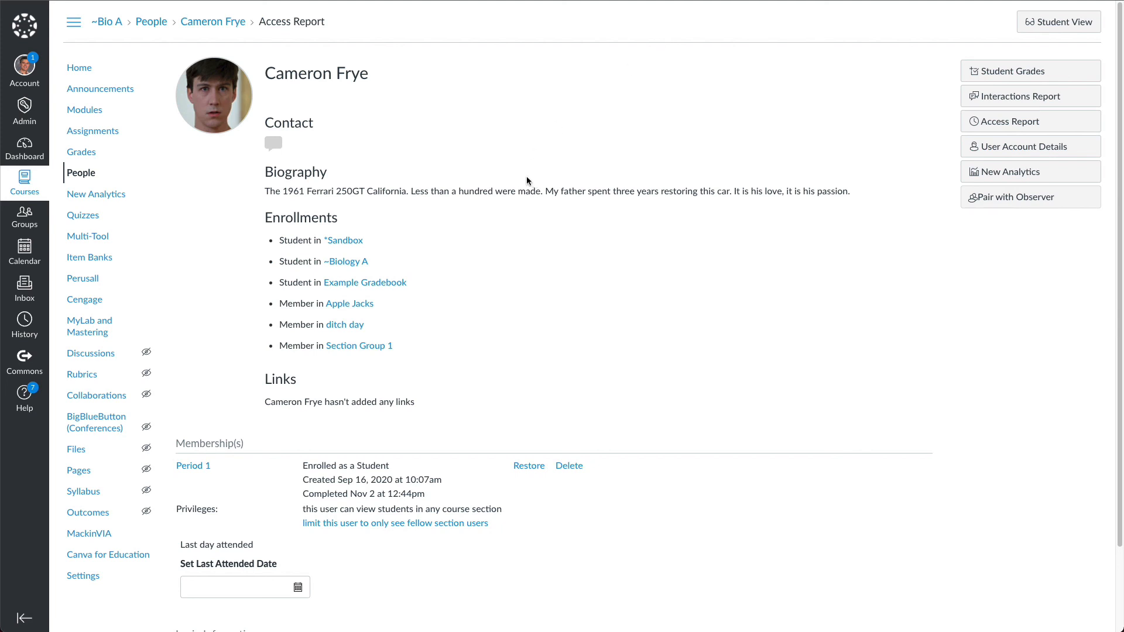
mouse_move(519, 155)
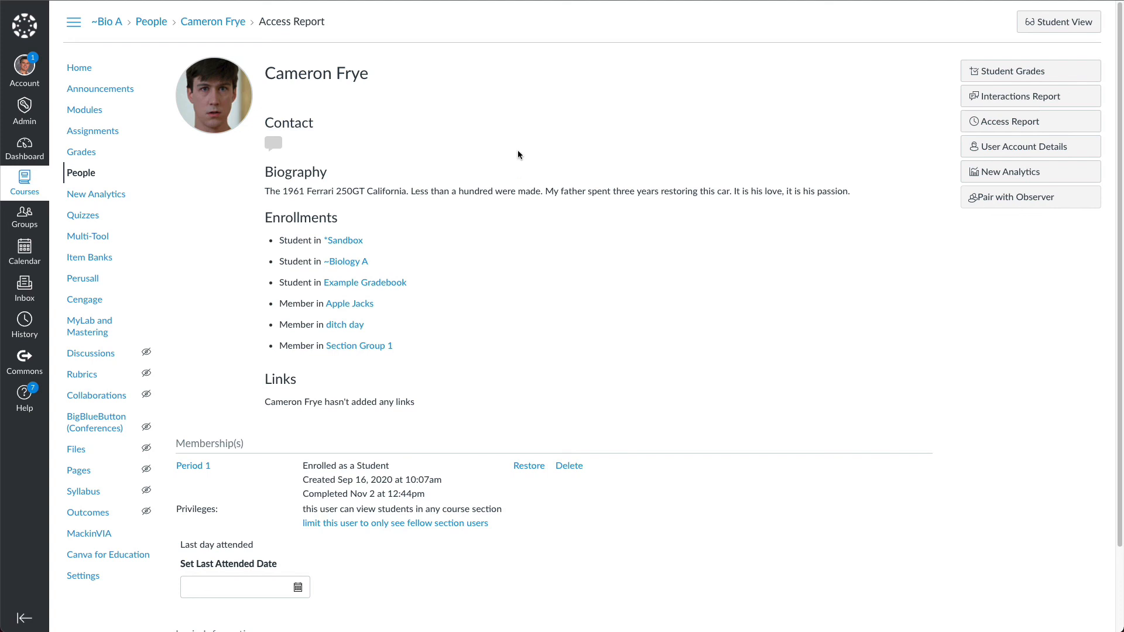
mouse_move(425, 208)
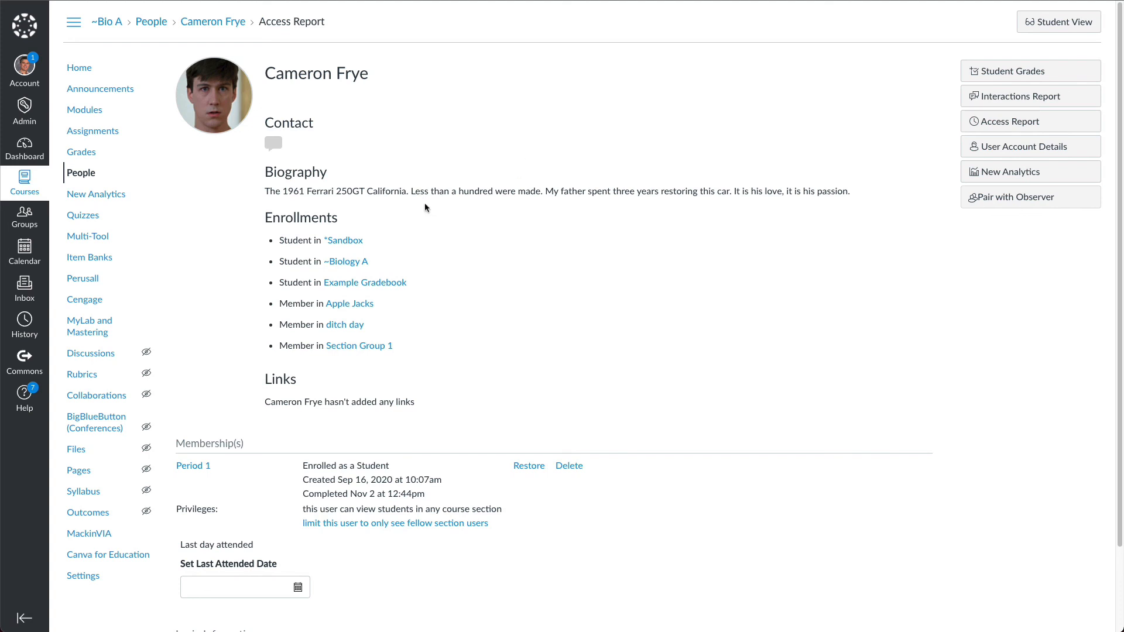
mouse_move(348, 119)
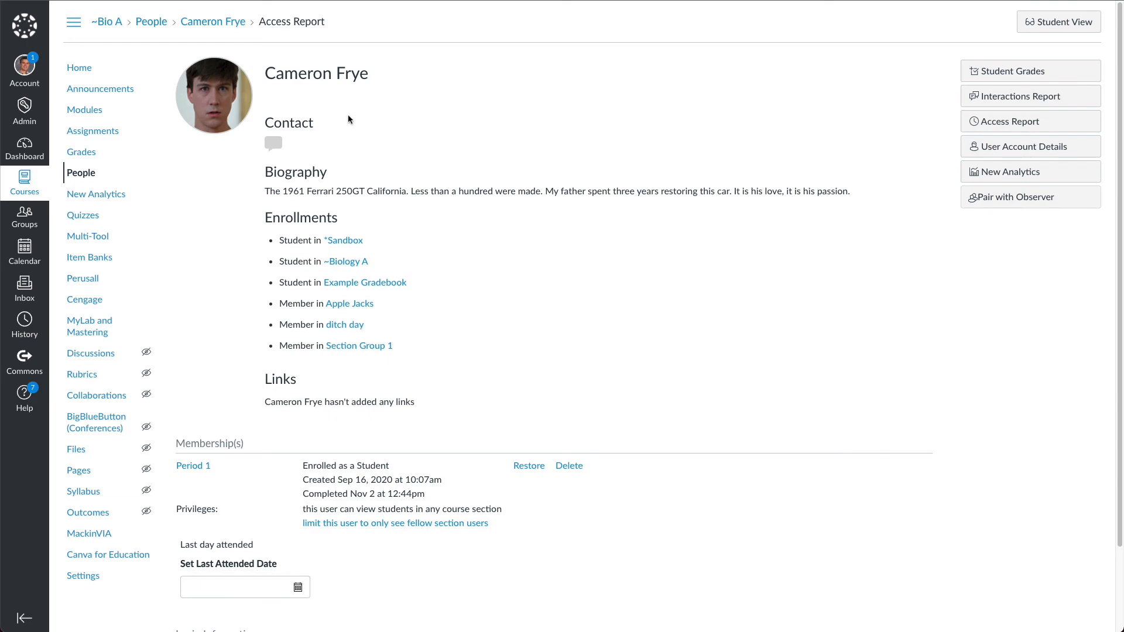